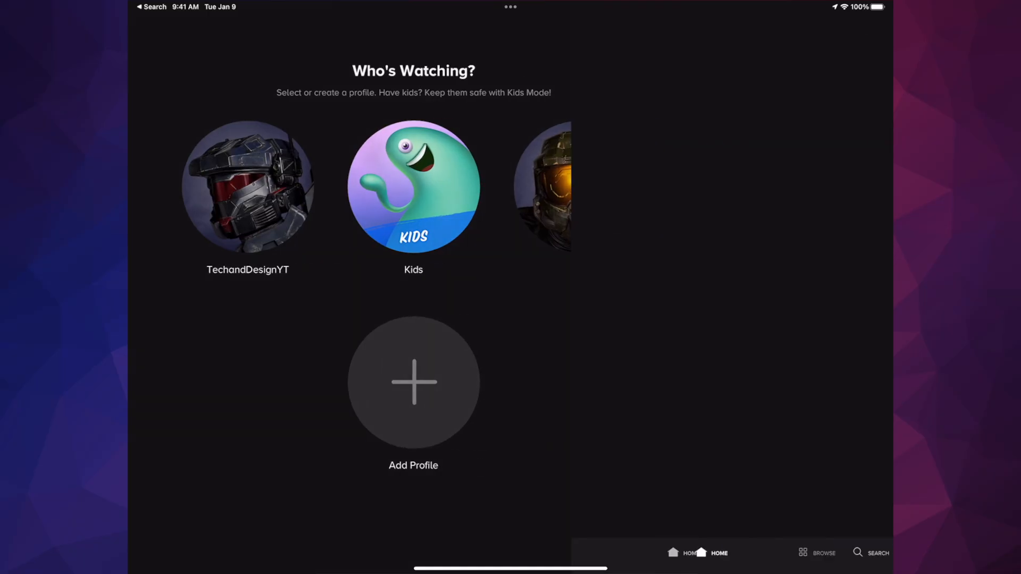
# Select the first viewer profile, TechandDesignYT, on the Who's Watching screen.
pyautogui.click(247, 187)
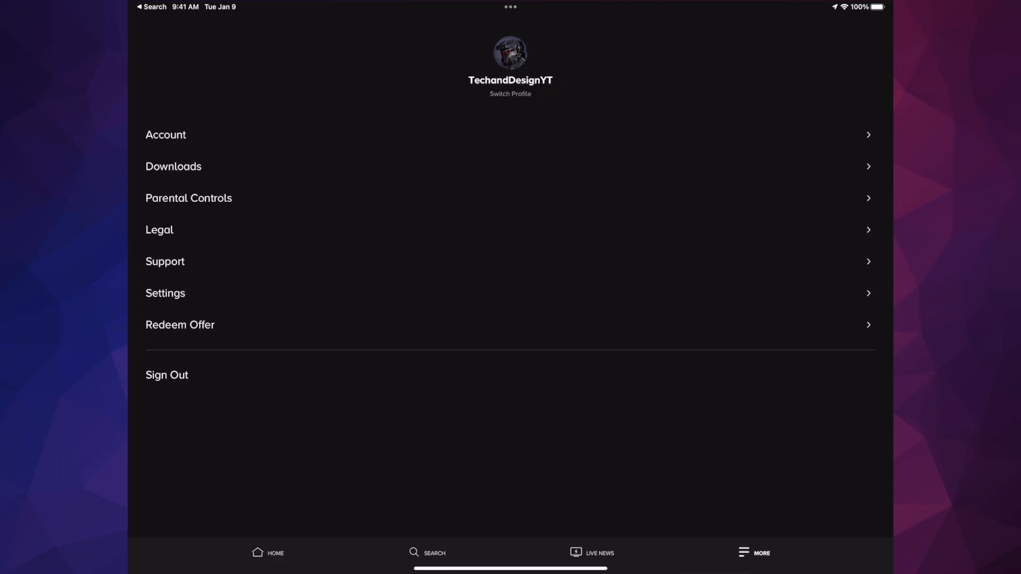
# Go to Settings from the More menu and reach the Download Video Quality section.
pyautogui.click(165, 294)
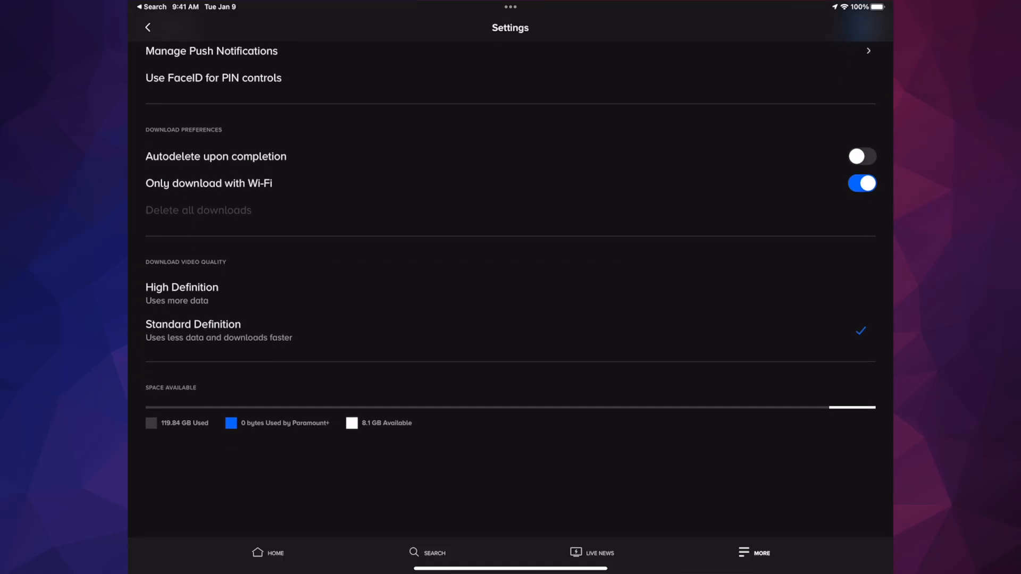
pyautogui.scroll(-3)
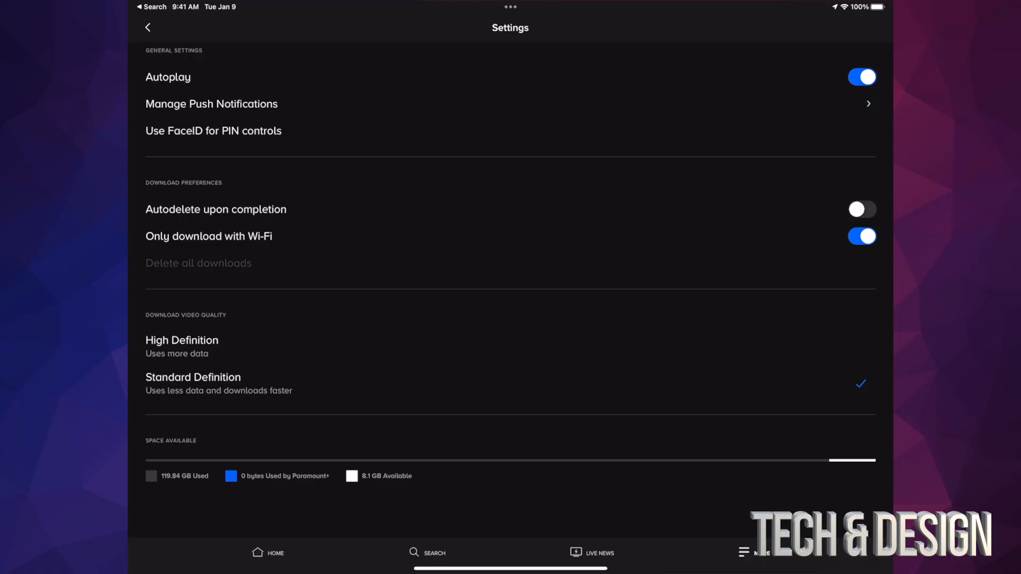
# Set download video quality to High Definition, briefly trying Standard Definition, ending on High Definition.
pyautogui.click(182, 341)
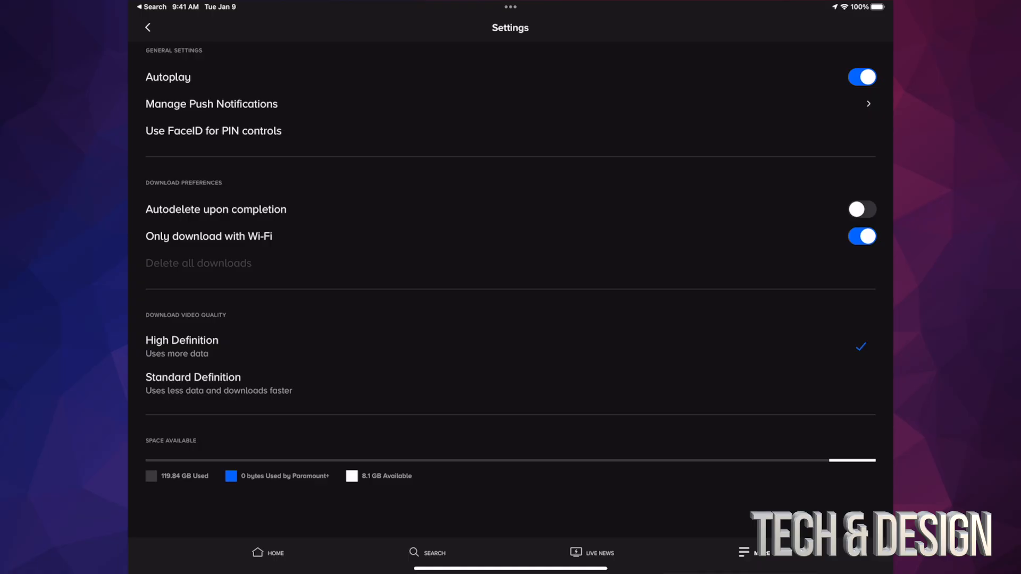
pyautogui.click(193, 384)
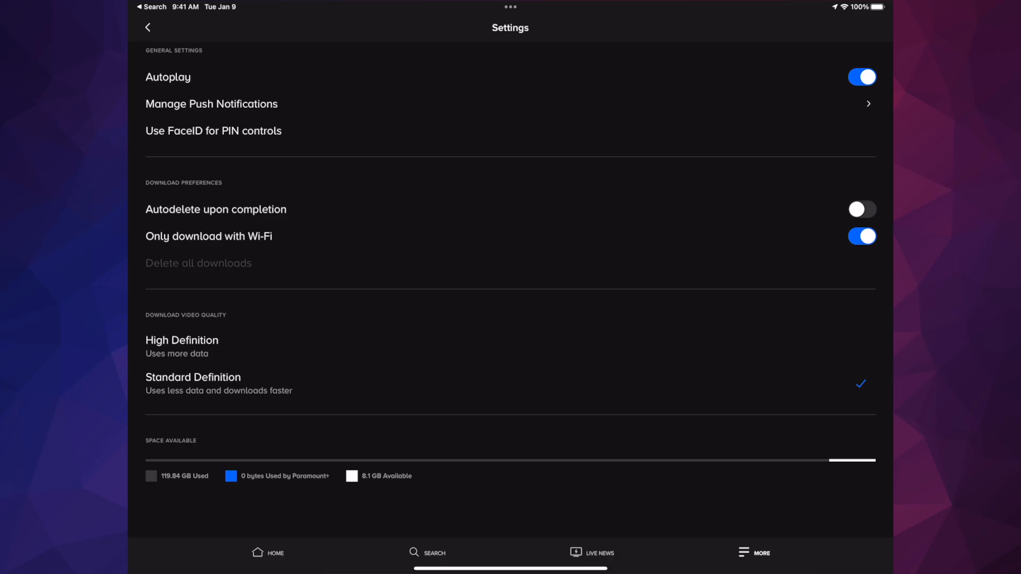
pyautogui.click(182, 341)
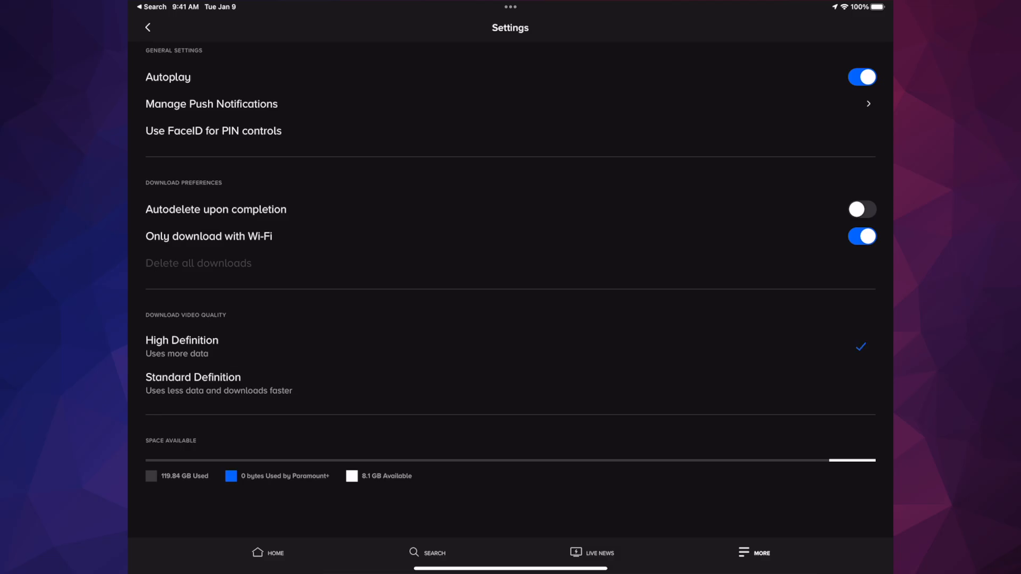
# Return to the Home screen and browse rows like What to Watch After Yellowstone.
pyautogui.click(148, 28)
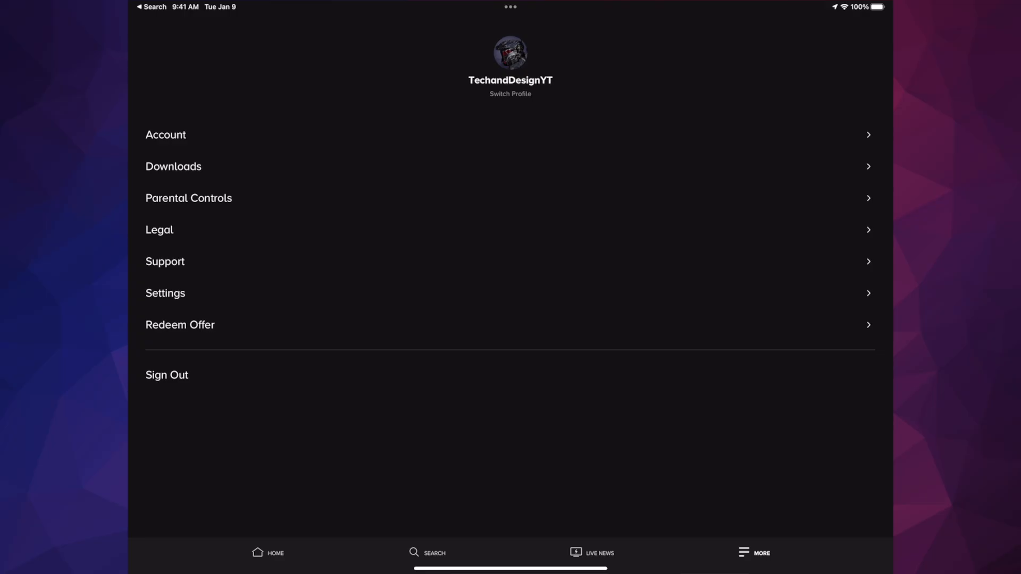
pyautogui.click(268, 556)
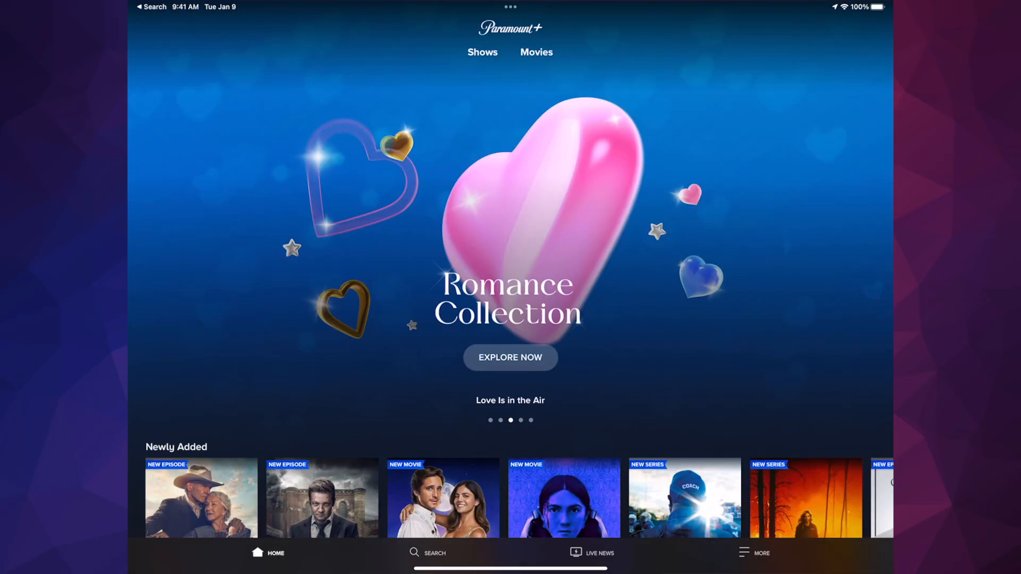
pyautogui.scroll(-3)
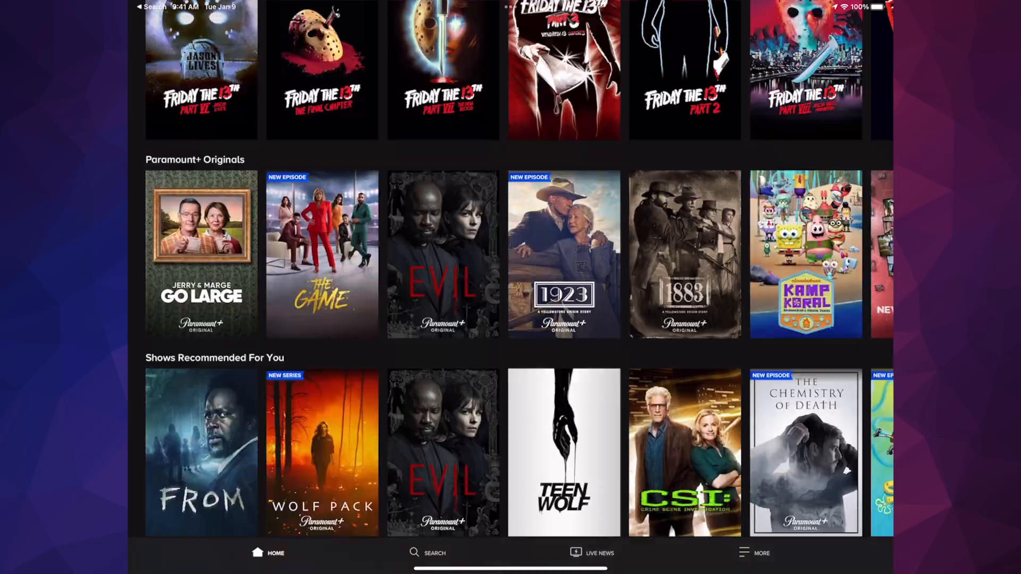
pyautogui.scroll(-3)
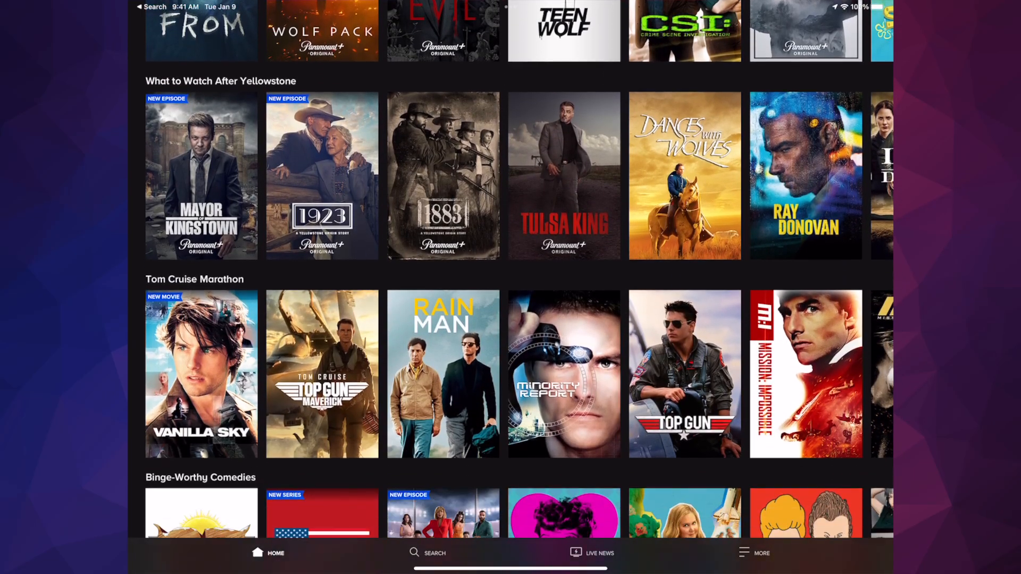